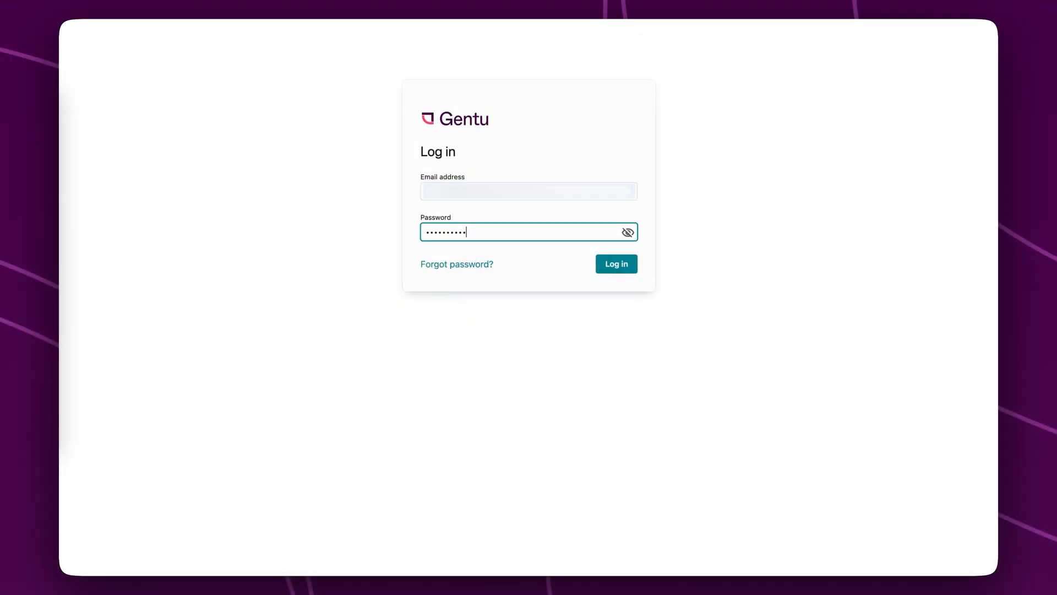
- Log in to the Gentu practice account and expand the sidebar section labels on My Day
click(614, 263)
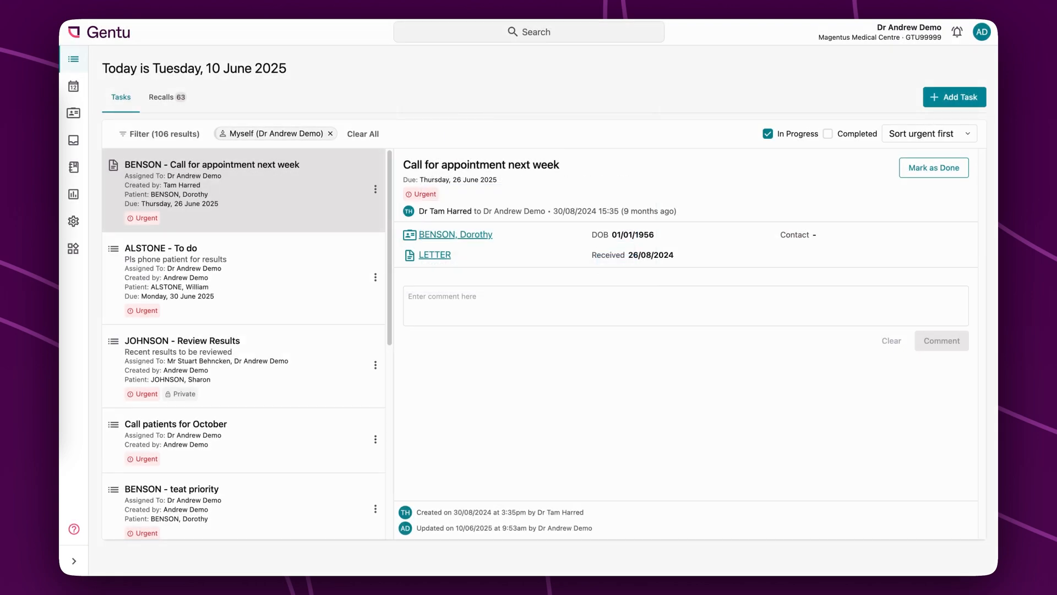
click(73, 560)
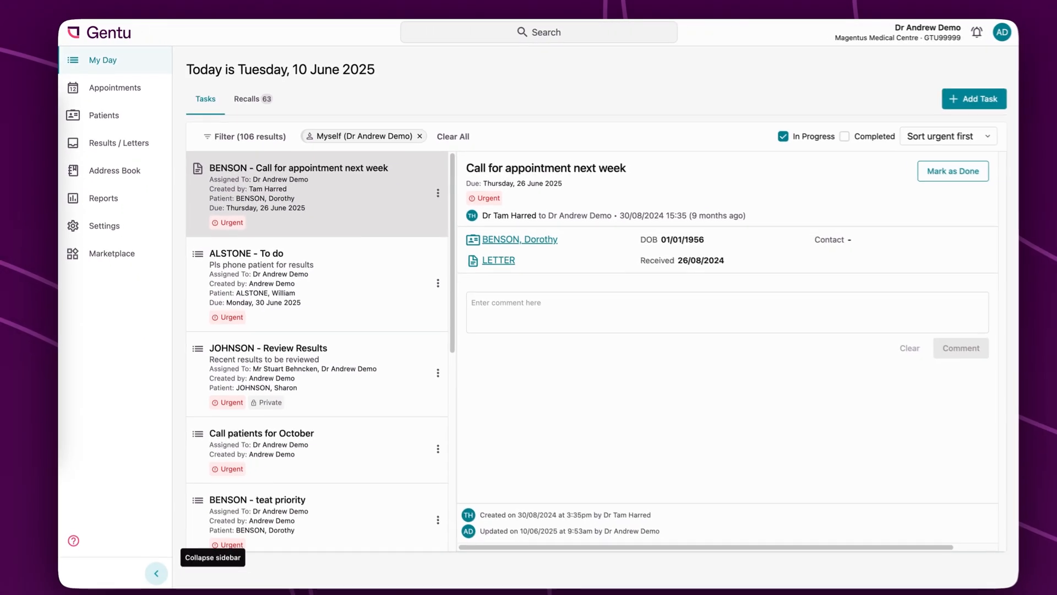
- Comment 'Called patient and rebooked appointment for the following week.' on the Benson task and mark it done
click(156, 573)
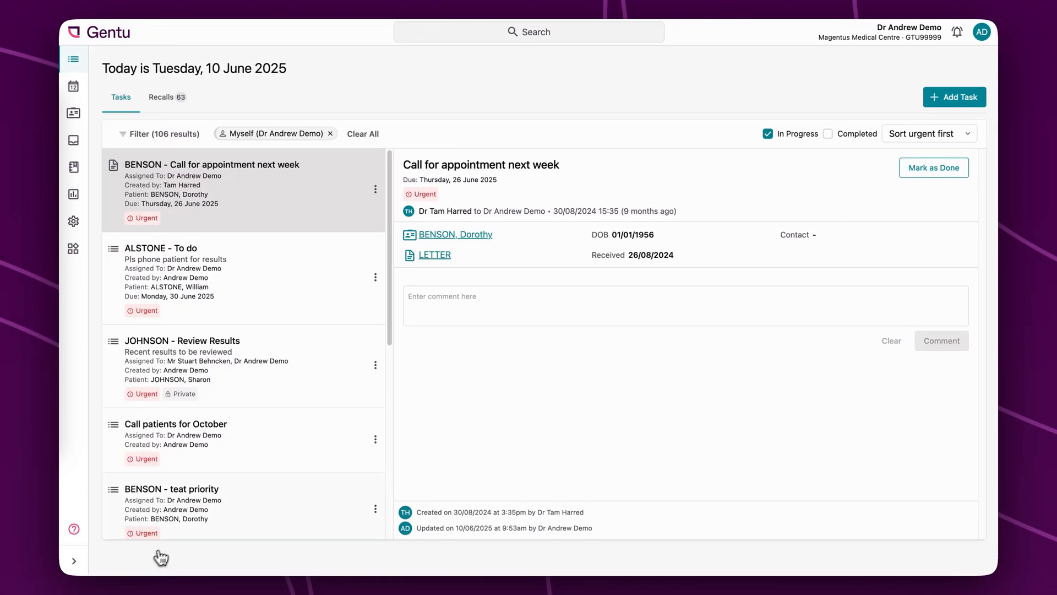
text(Called patient and re)
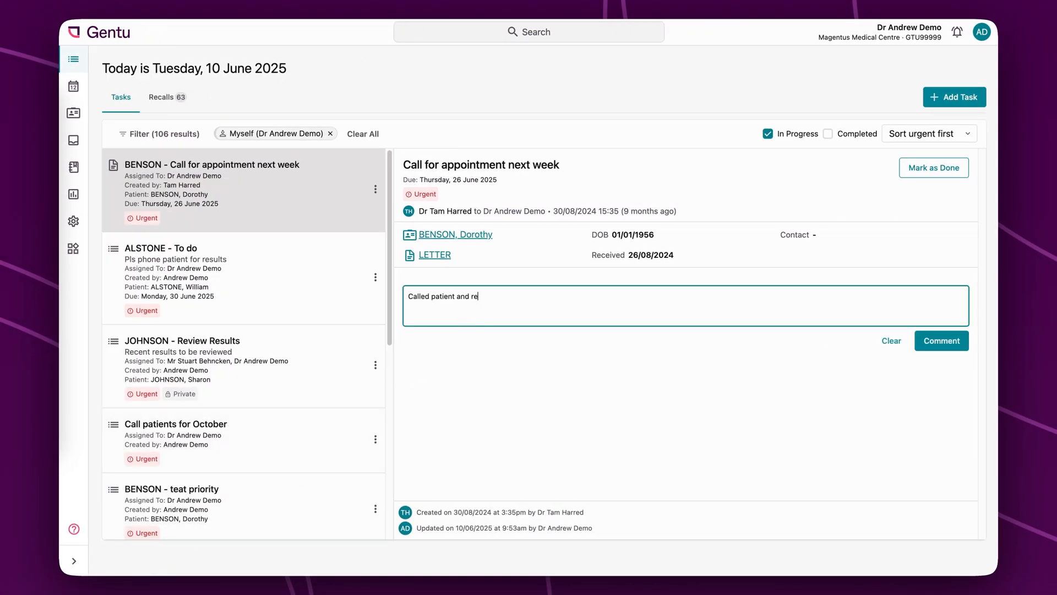
text(booked appointment for the following week.)
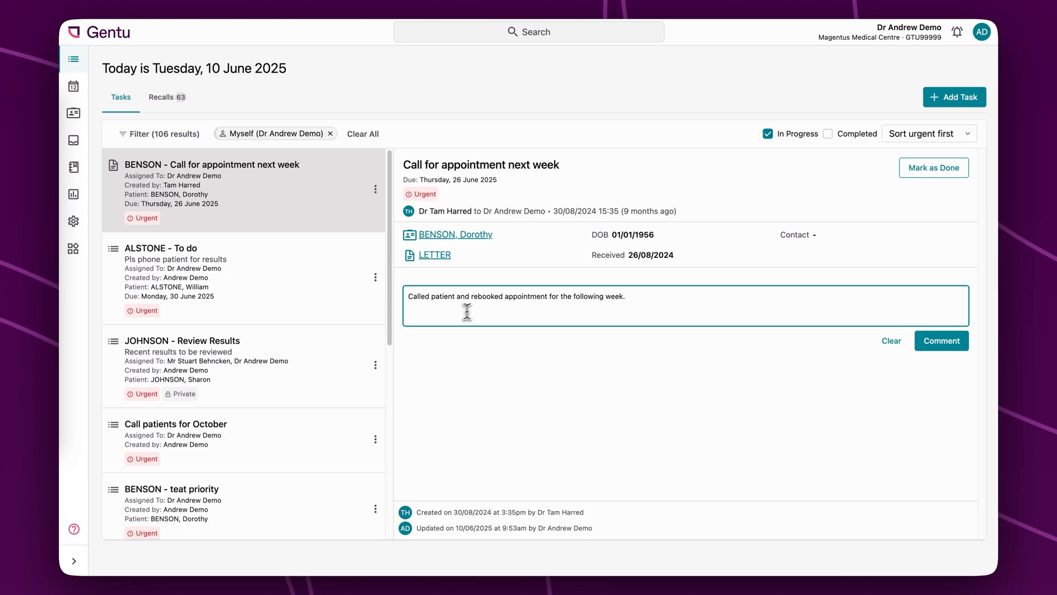
click(941, 340)
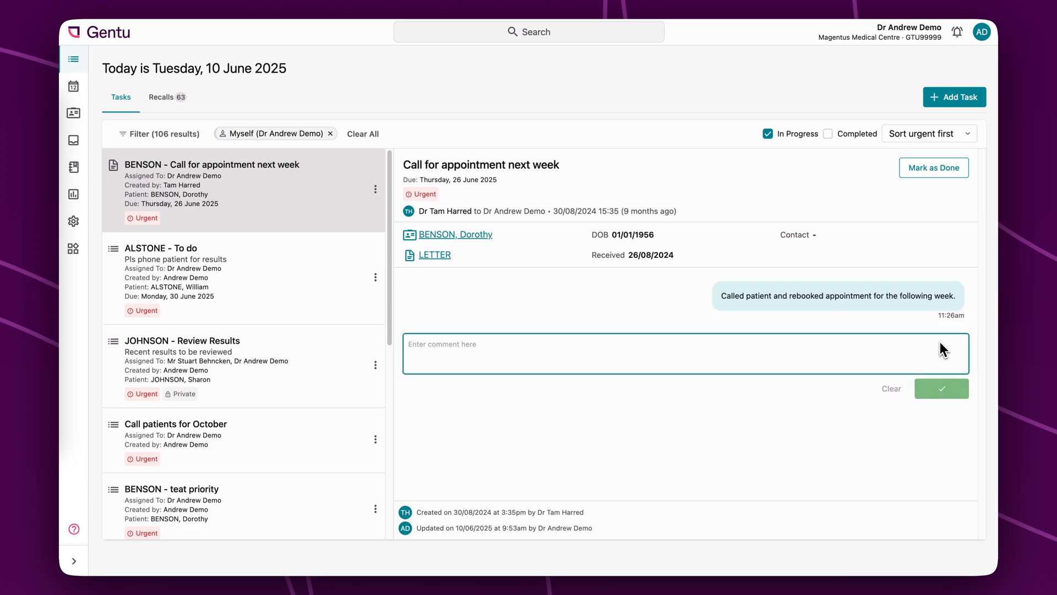
click(933, 167)
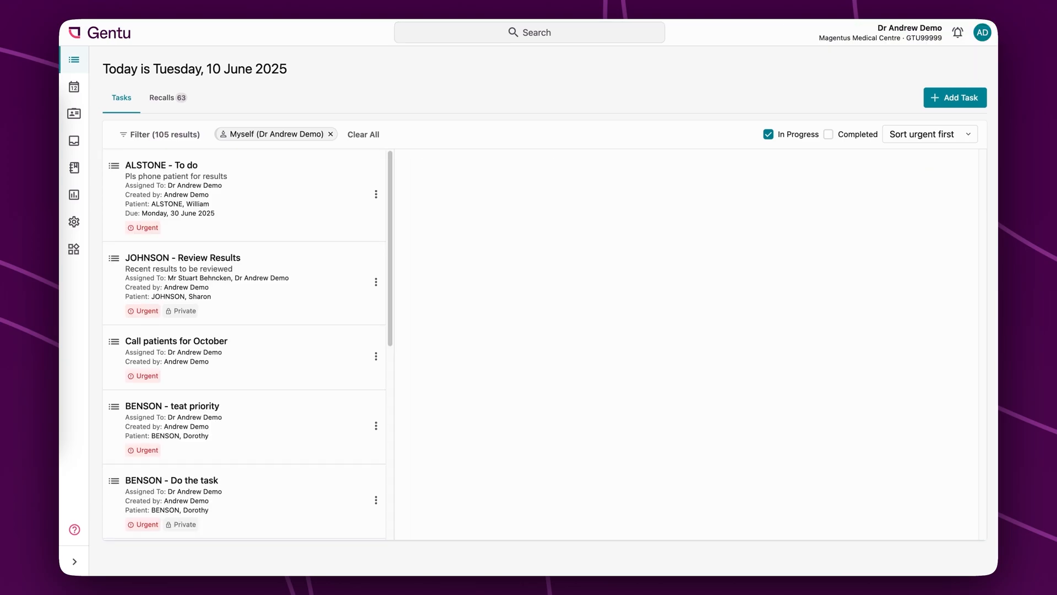
click(73, 86)
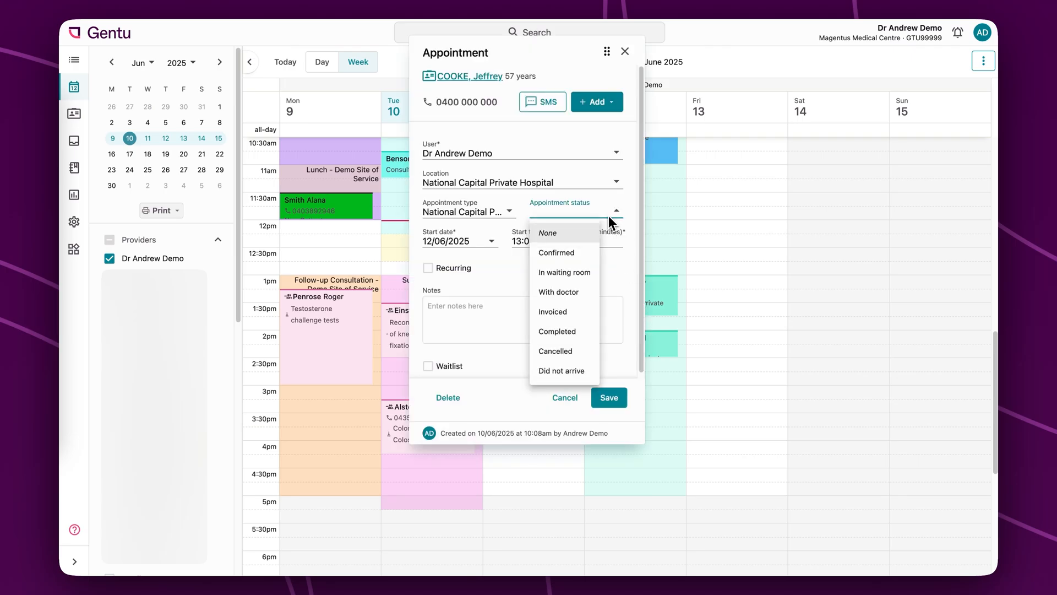
click(564, 397)
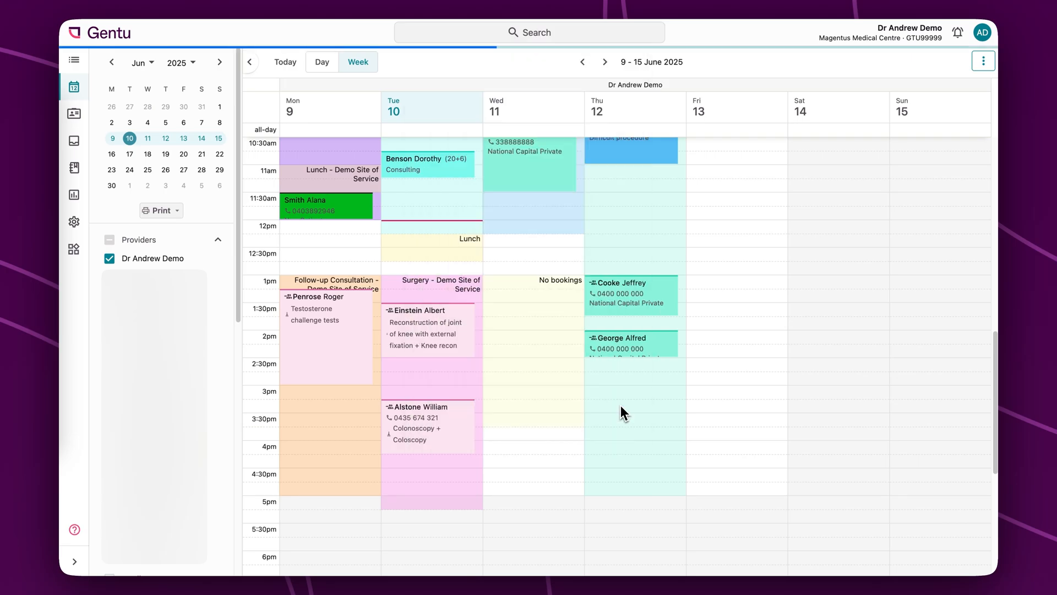
click(73, 221)
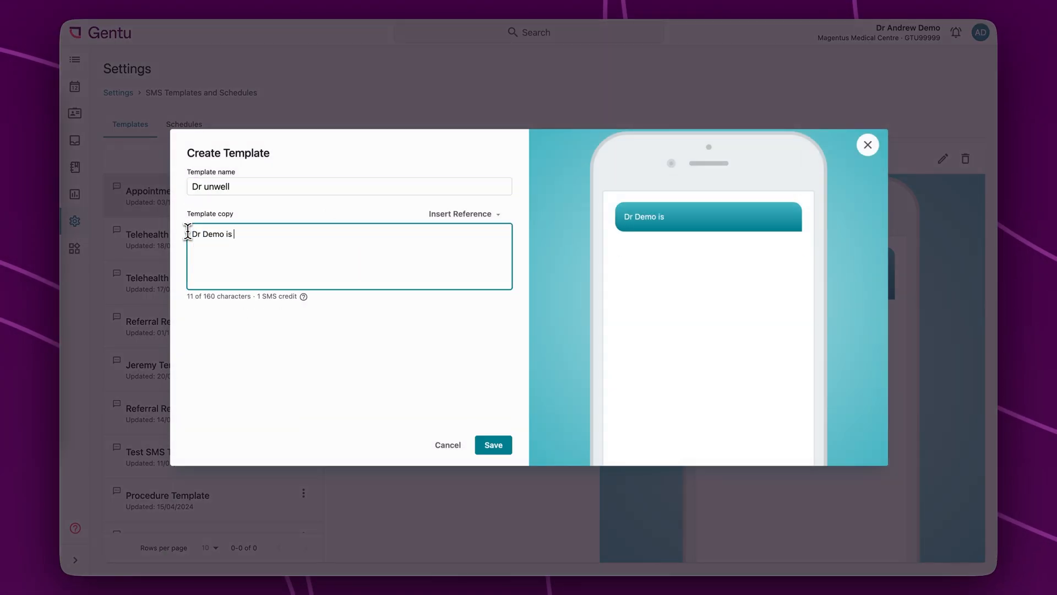
text(unwell today. Please call)
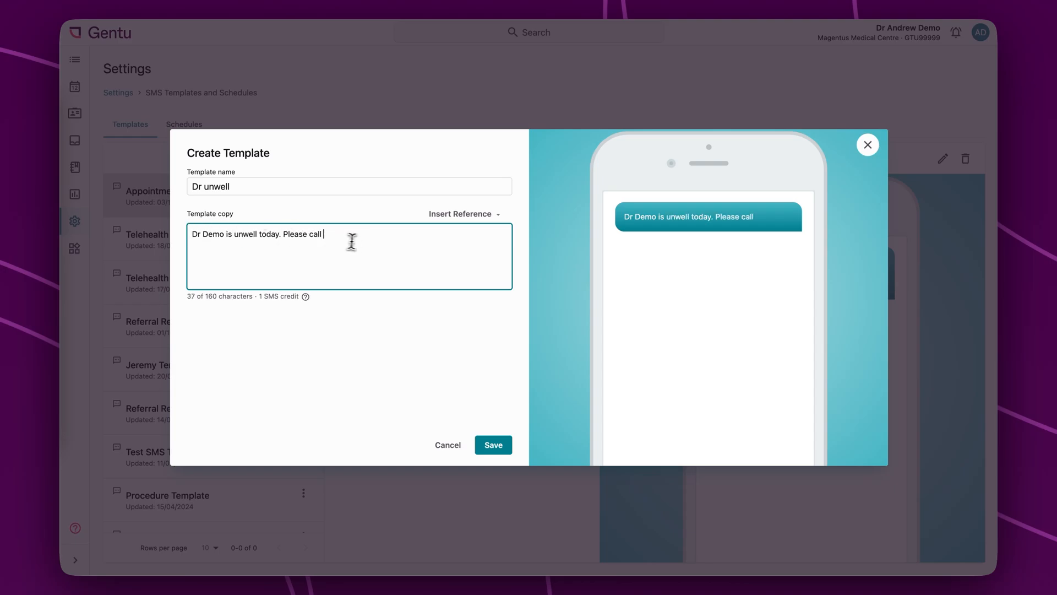
text({{phone}} to rebook)
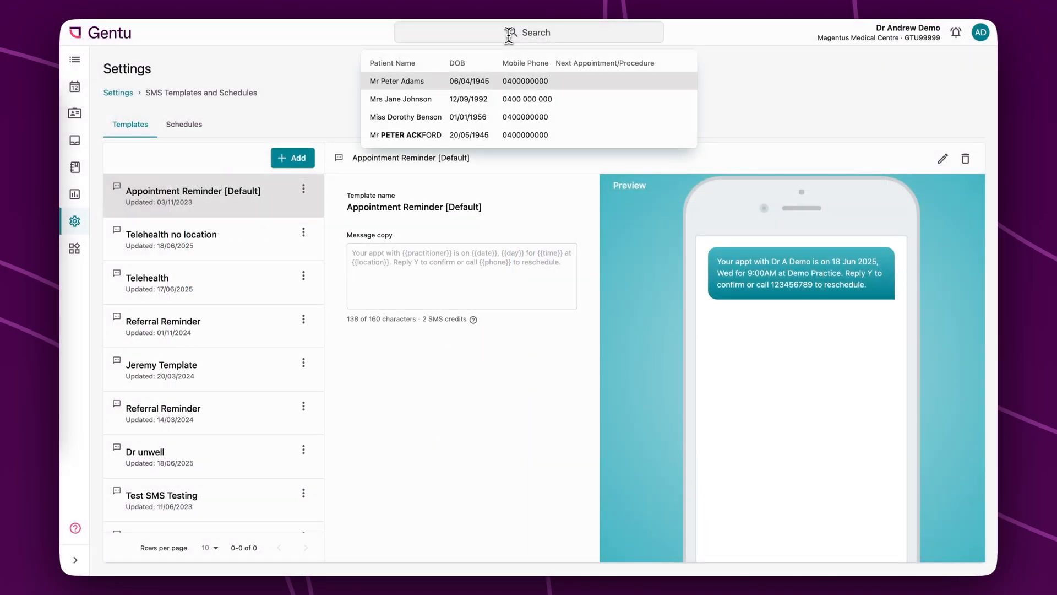
click(406, 134)
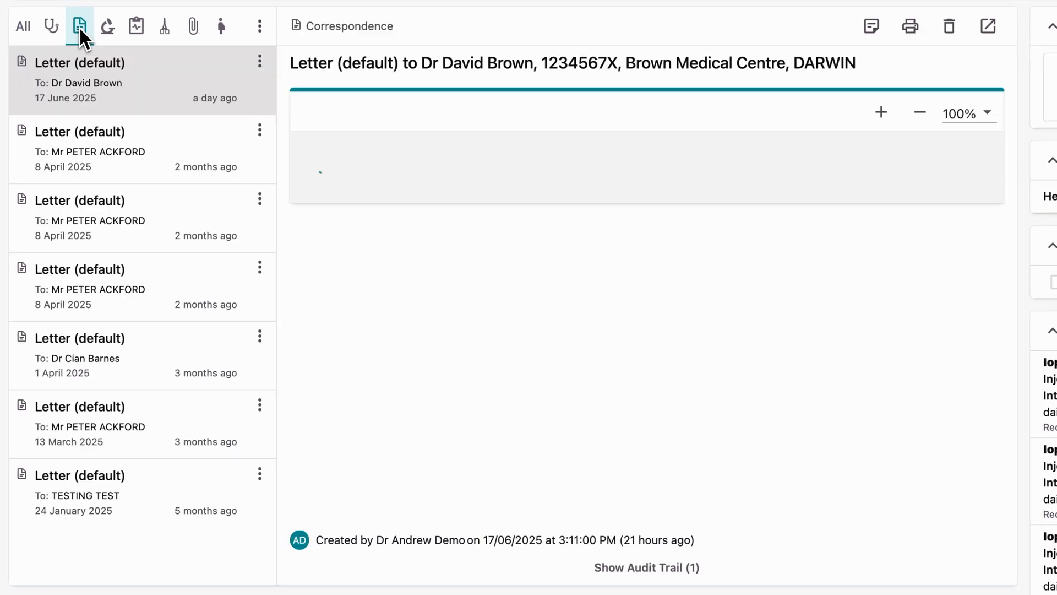
click(136, 26)
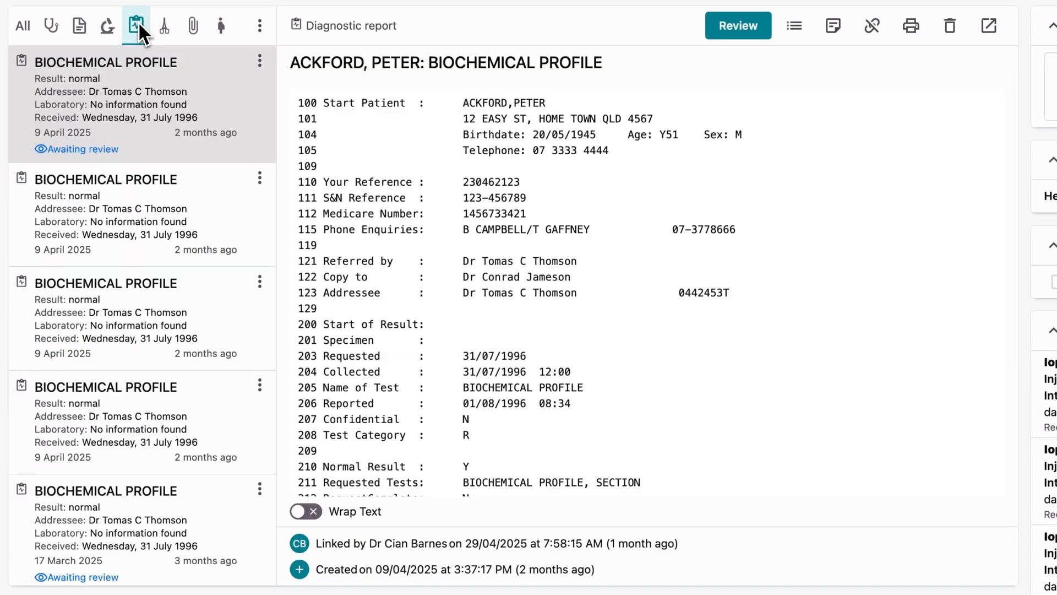
click(164, 26)
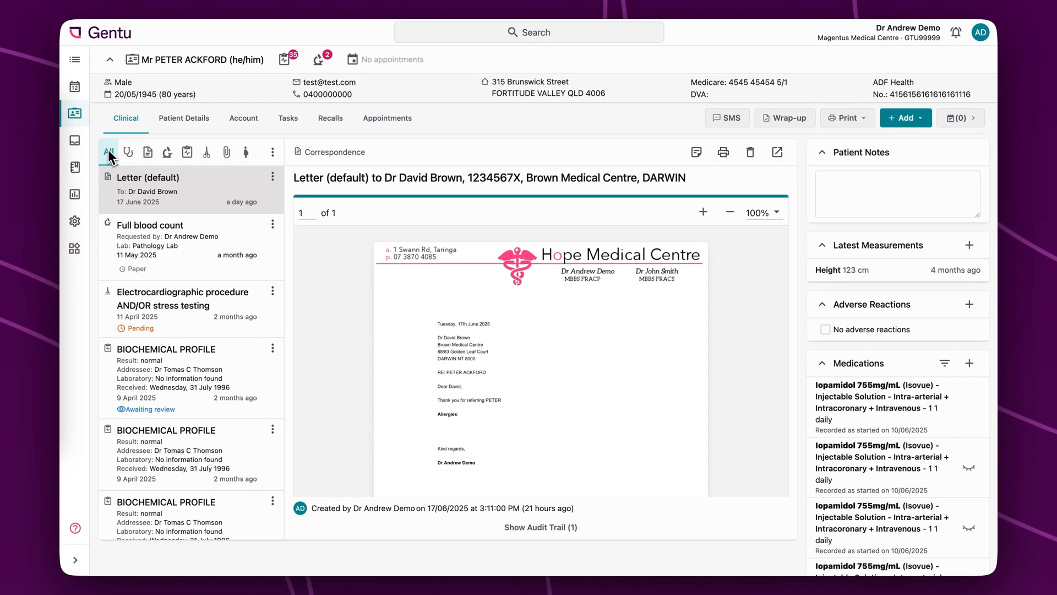
click(905, 117)
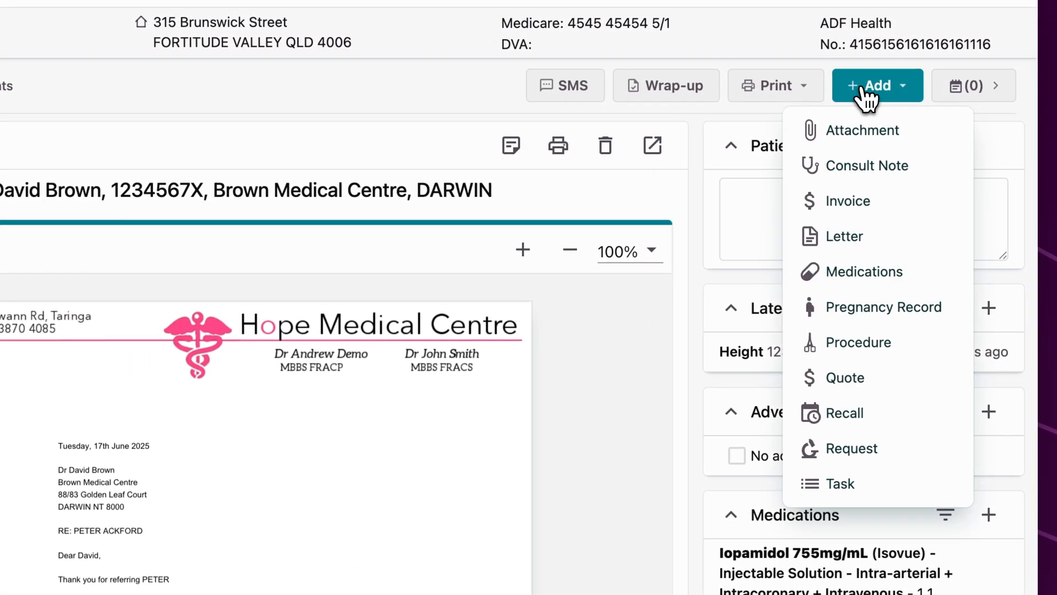
click(842, 236)
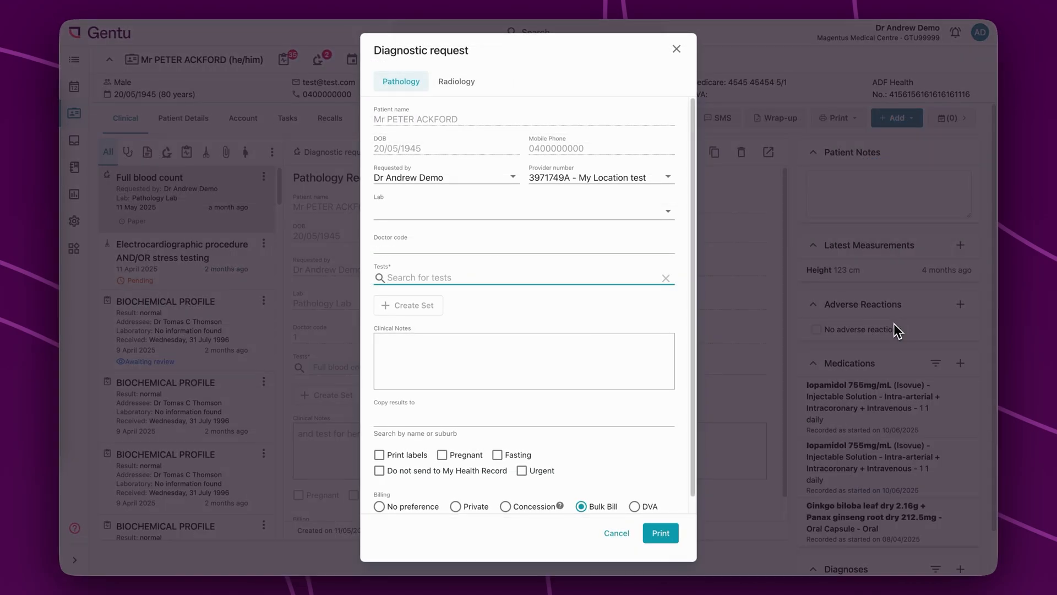
click(523, 211)
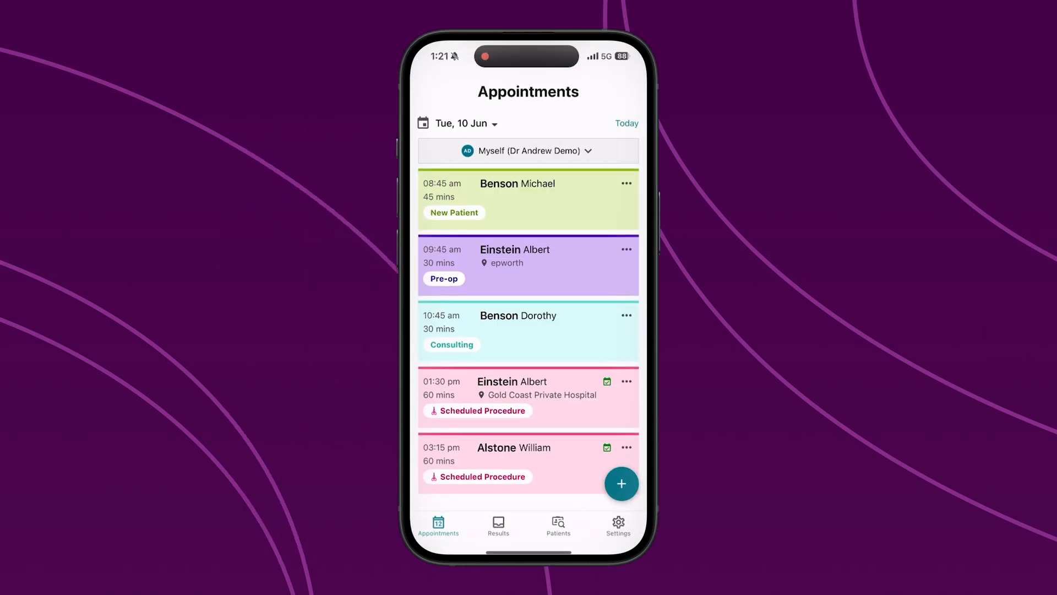
click(558, 525)
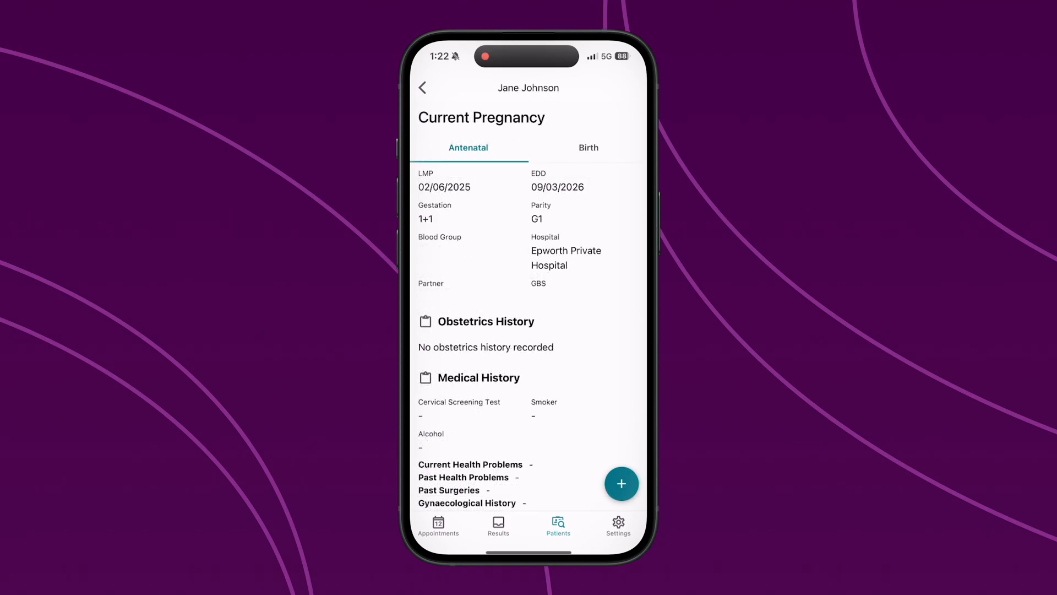
click(497, 526)
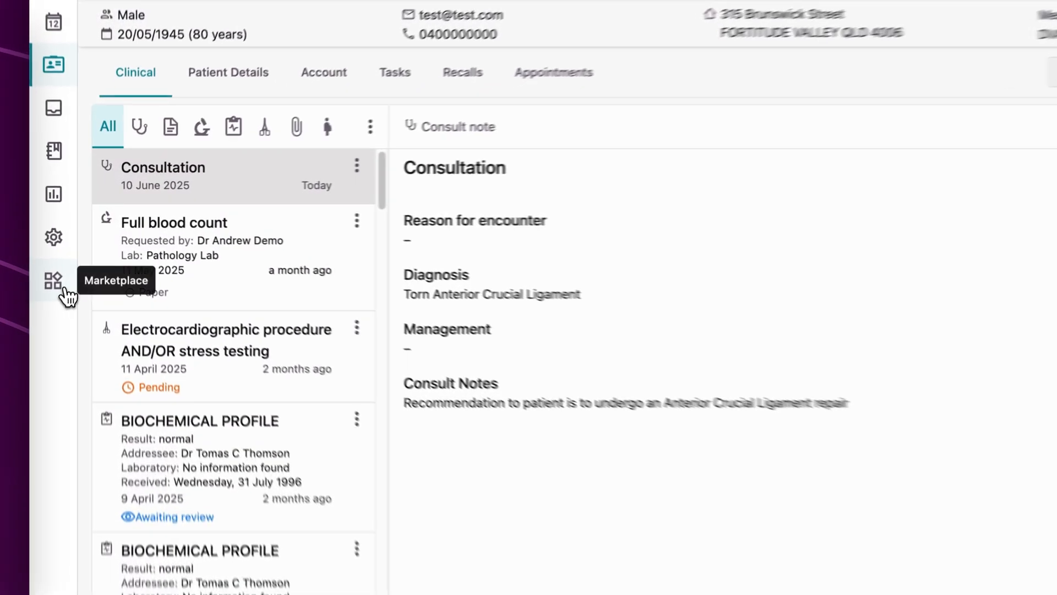
- Open the Marketplace from the sidebar and scroll down through the listings to Voice
click(53, 279)
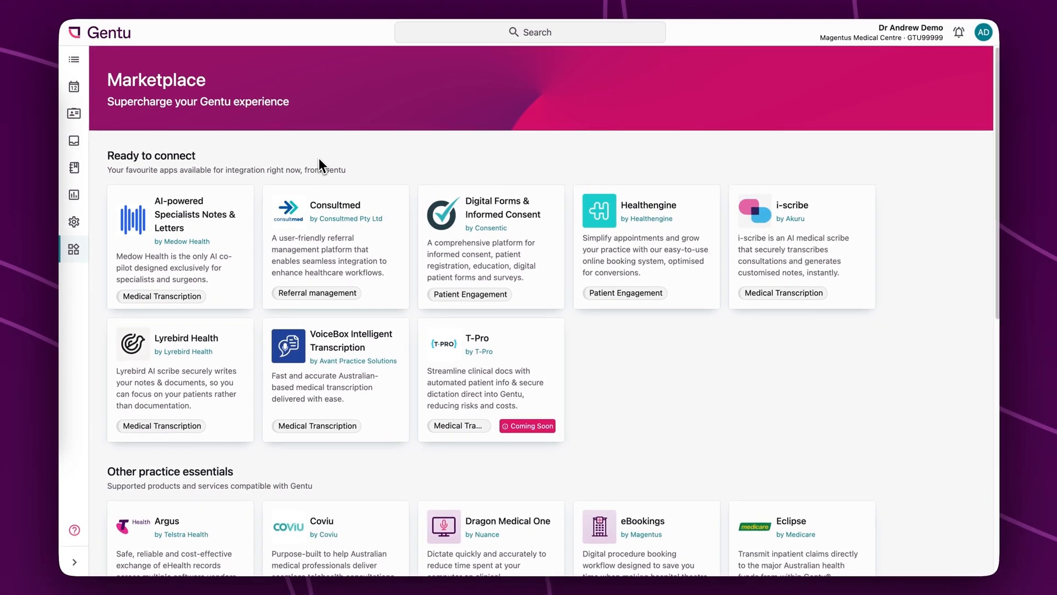
scroll(down, 3)
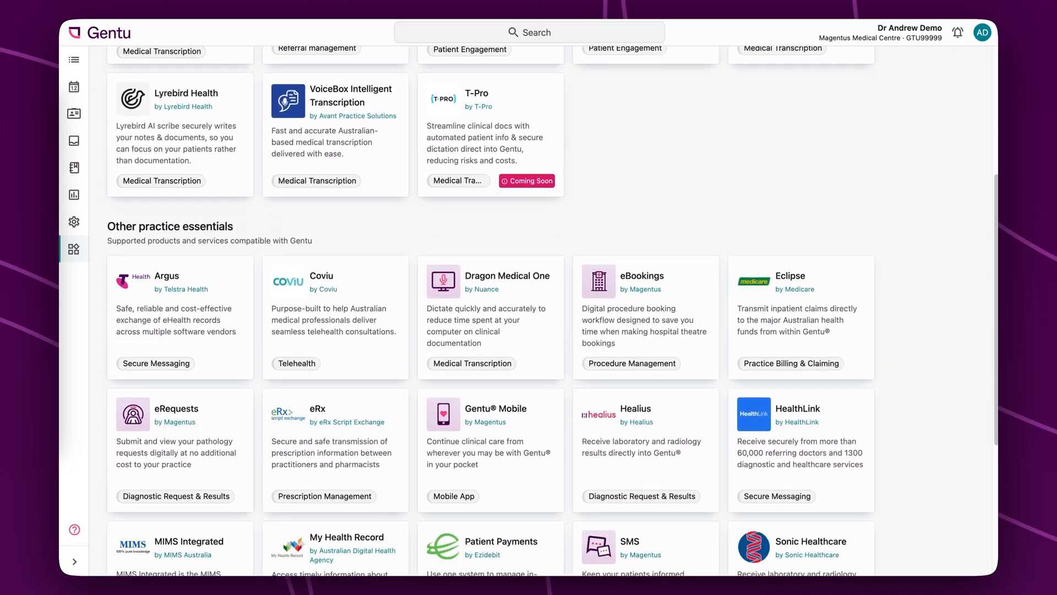
scroll(down, 3)
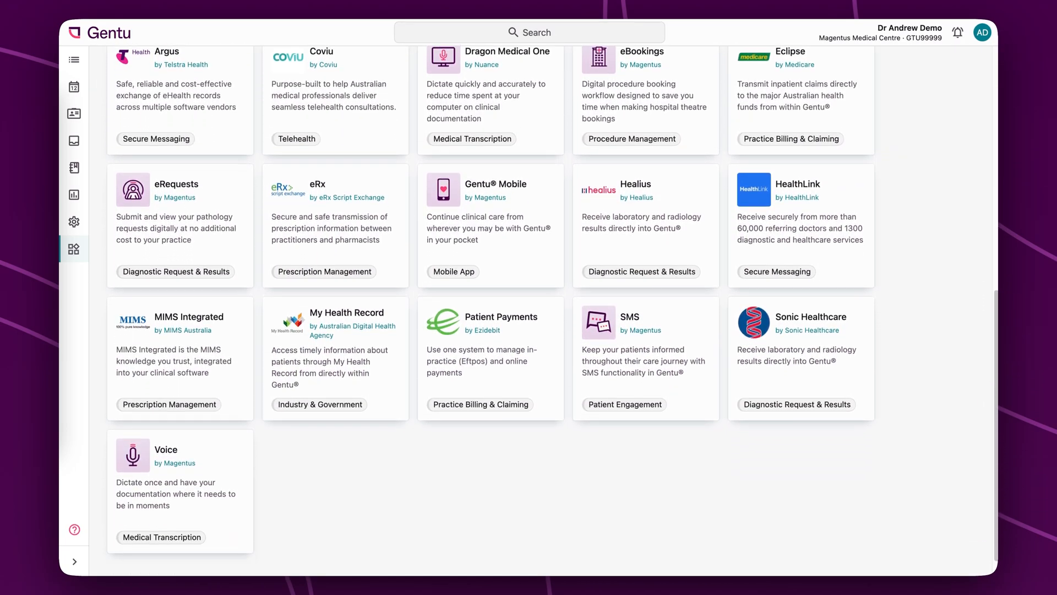